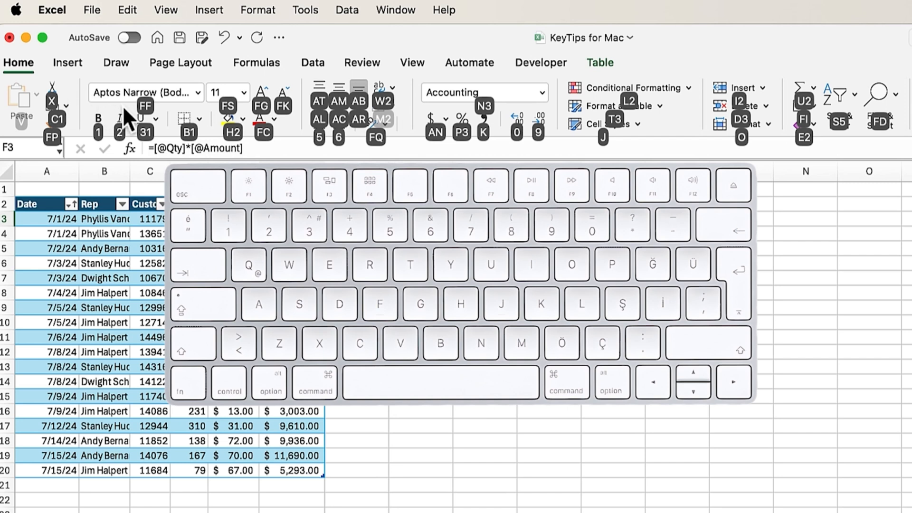
{"action": "mouse_move", "coordinate": [477, 154]}
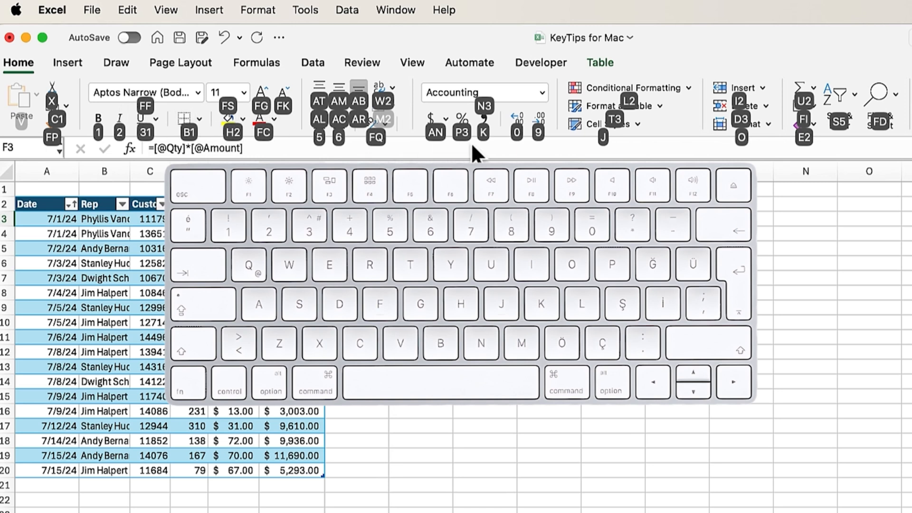
{"action": "mouse_move", "coordinate": [543, 157]}
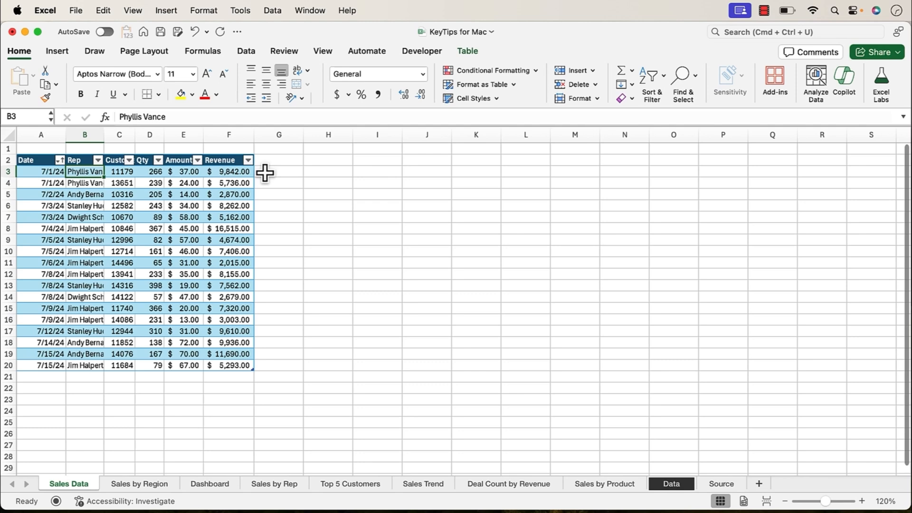
{"action": "mouse_move", "coordinate": [322, 88]}
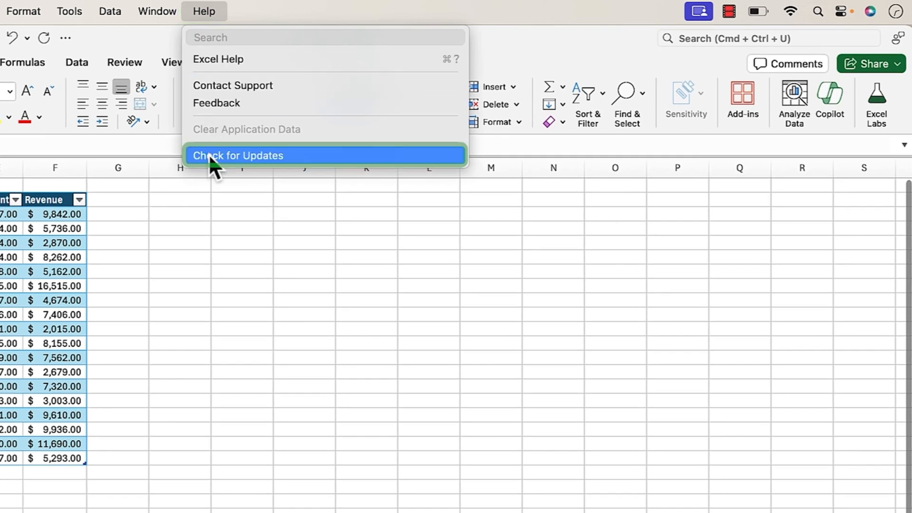
Check for Excel updates and review the update channel preferences, then dismiss them
{"action": "left_click", "coordinate": [238, 155]}
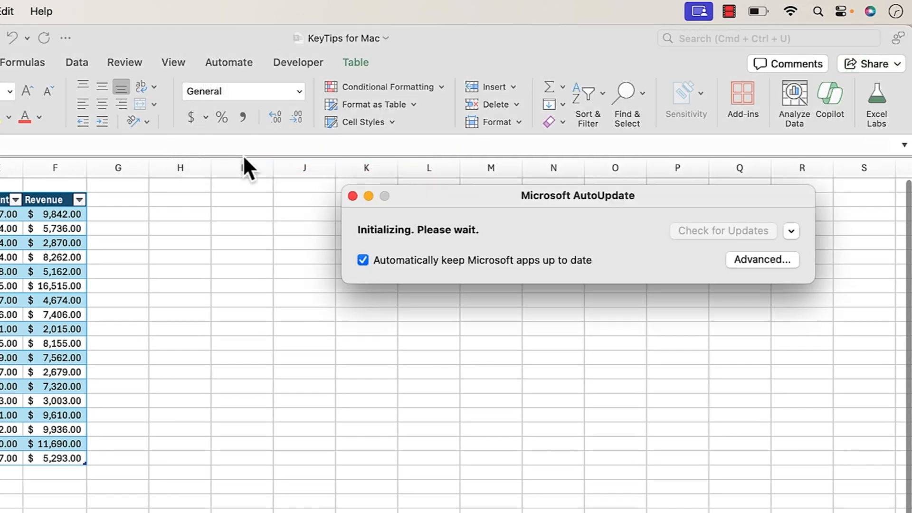
{"action": "left_click", "coordinate": [762, 259]}
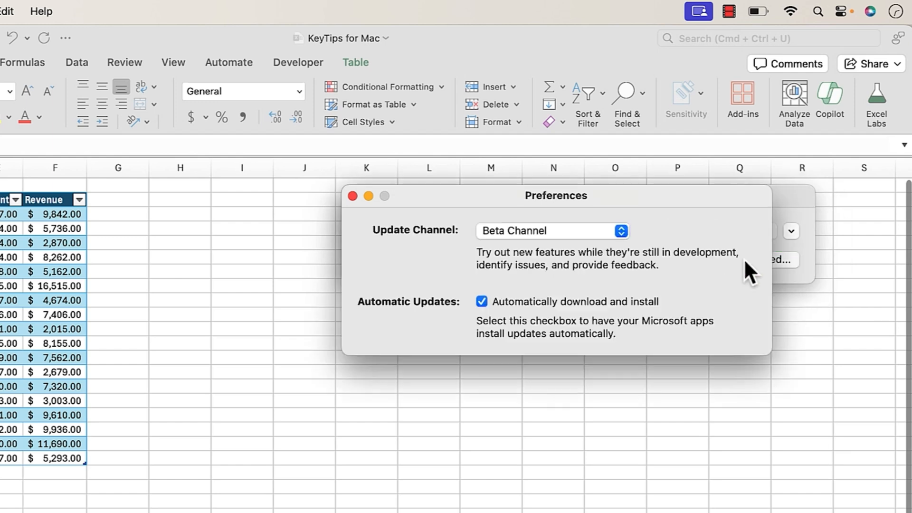
{"action": "left_click", "coordinate": [551, 230]}
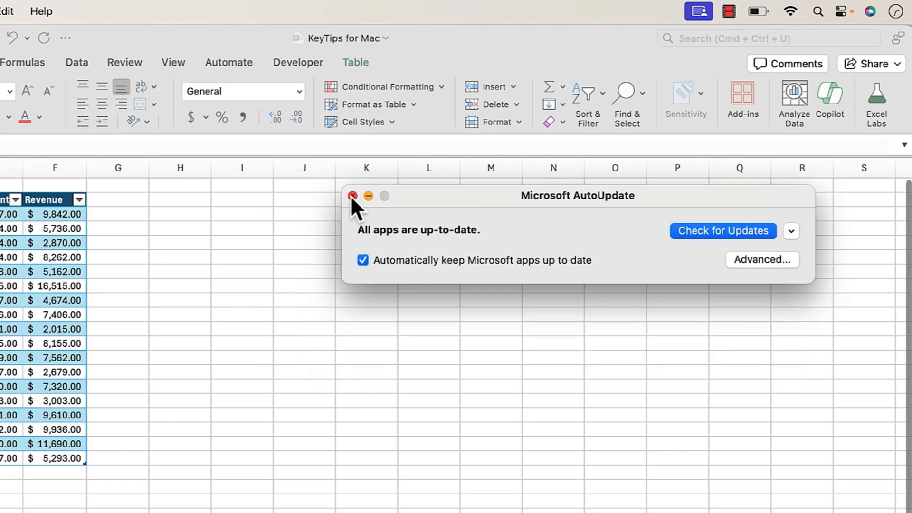
{"action": "left_click", "coordinate": [352, 196]}
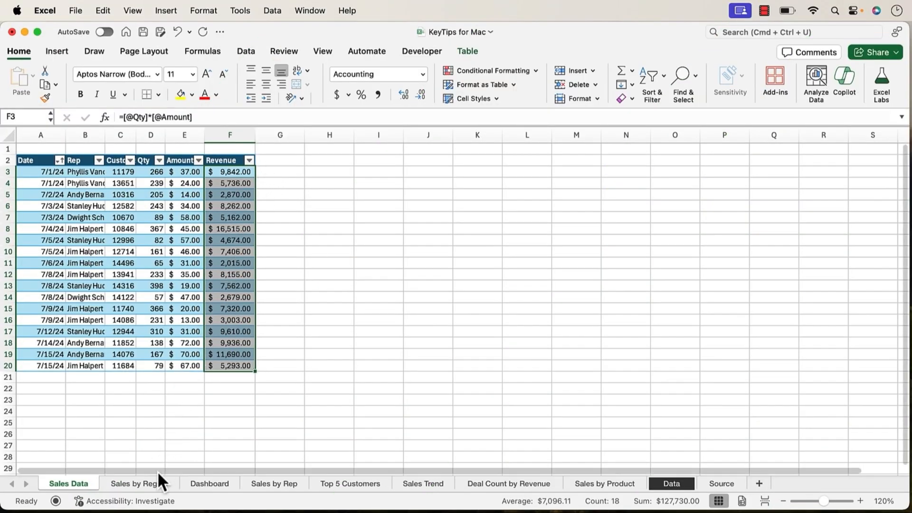
Switch to the Sales by Region sheet with its pivot, chart and Category slicer
{"action": "left_click", "coordinate": [138, 483]}
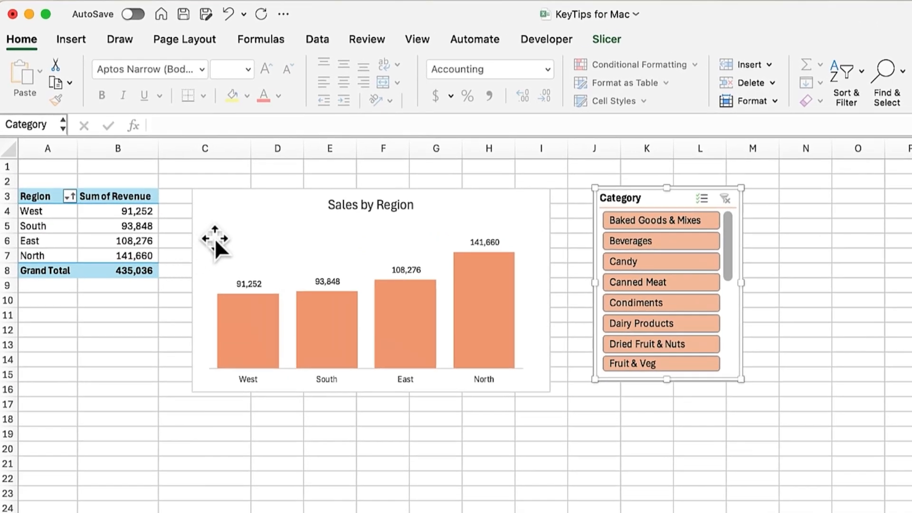
{"action": "mouse_move", "coordinate": [564, 209]}
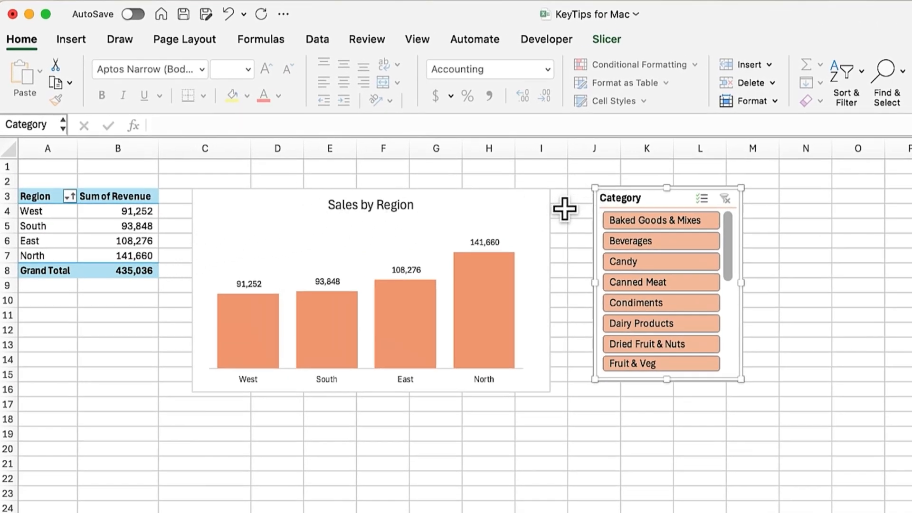
{"action": "mouse_move", "coordinate": [457, 182]}
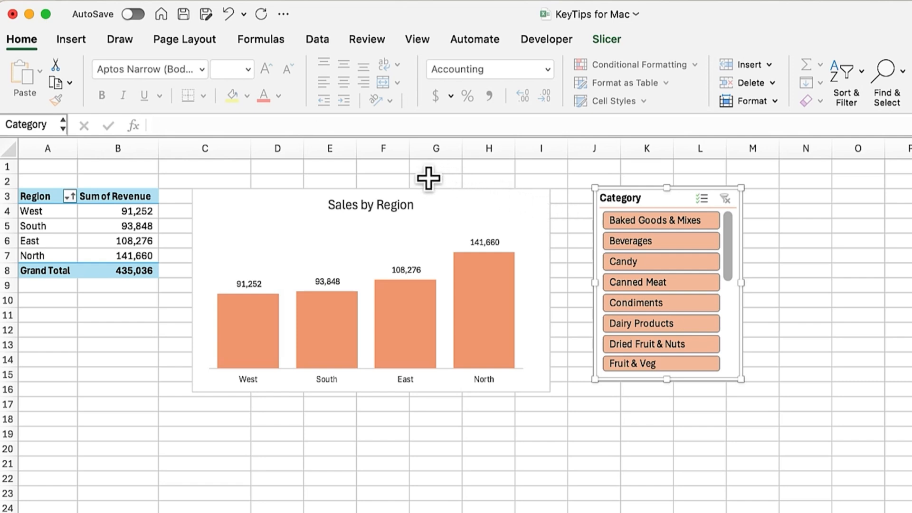
{"action": "mouse_move", "coordinate": [425, 178]}
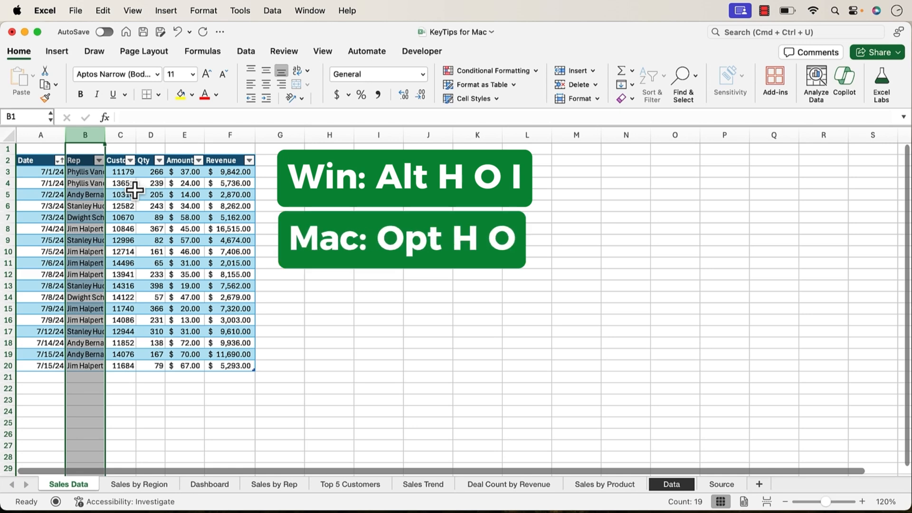
AutoFit column B so every Rep name shows in full
{"action": "left_click", "coordinate": [577, 98]}
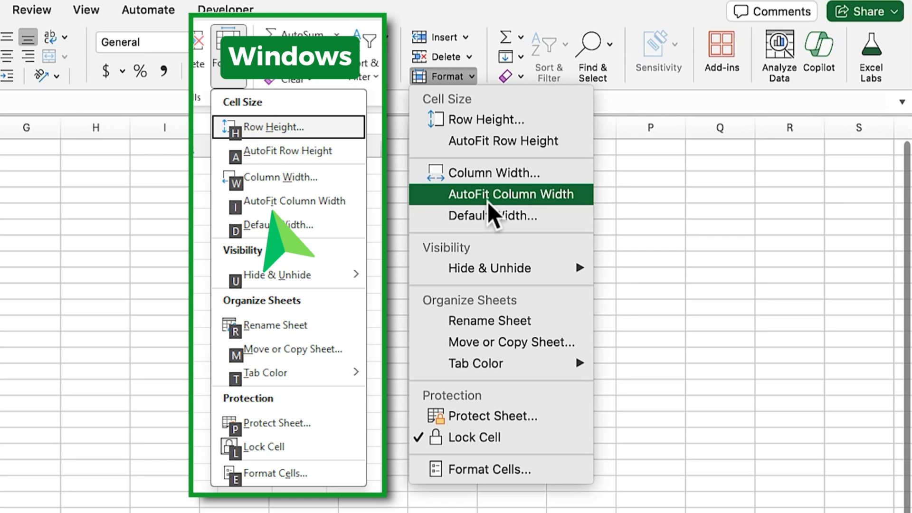
{"action": "mouse_move", "coordinate": [488, 209]}
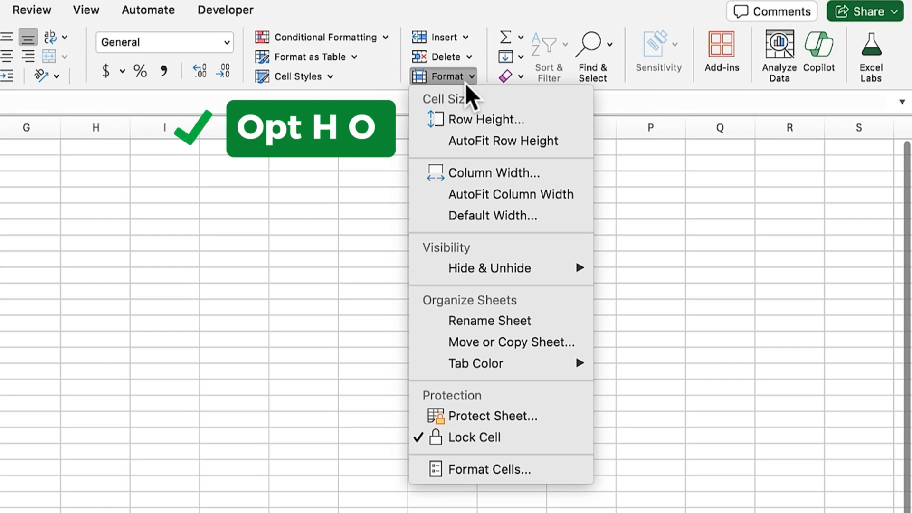
{"action": "mouse_move", "coordinate": [487, 120]}
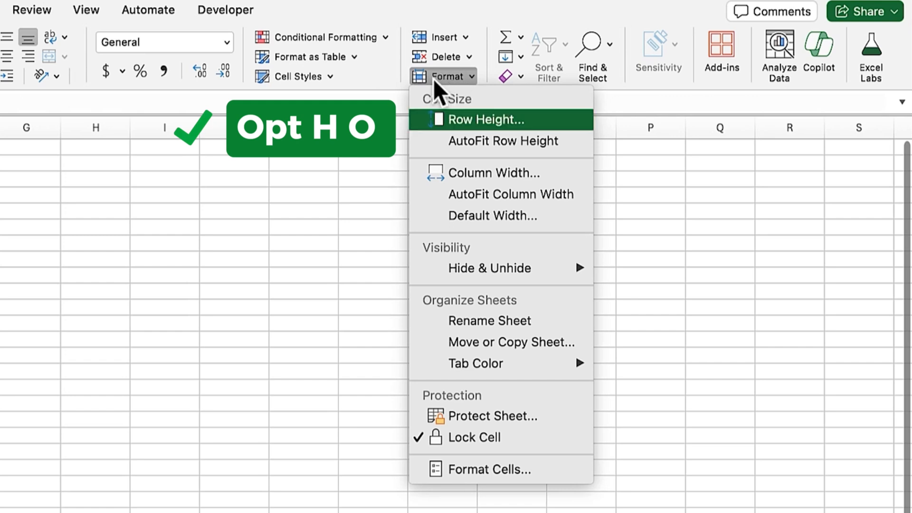
{"action": "key", "text": "down"}
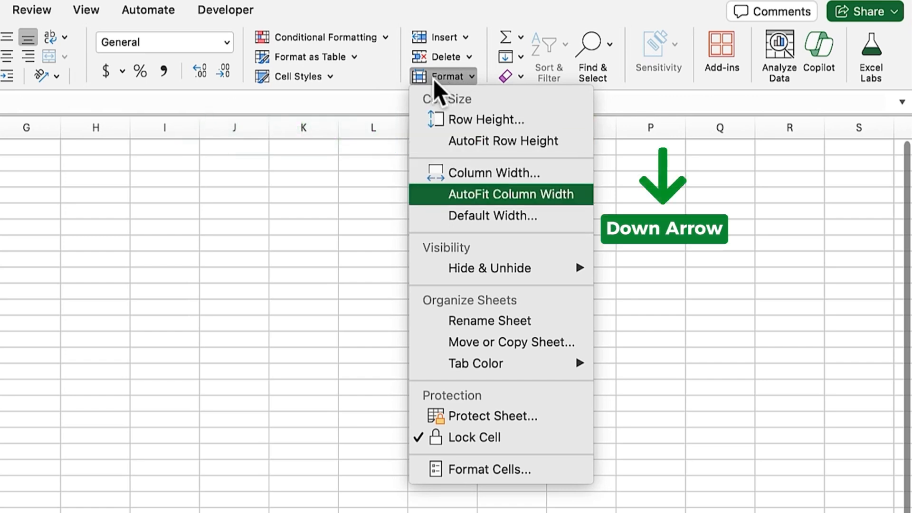
{"action": "key", "text": "down"}
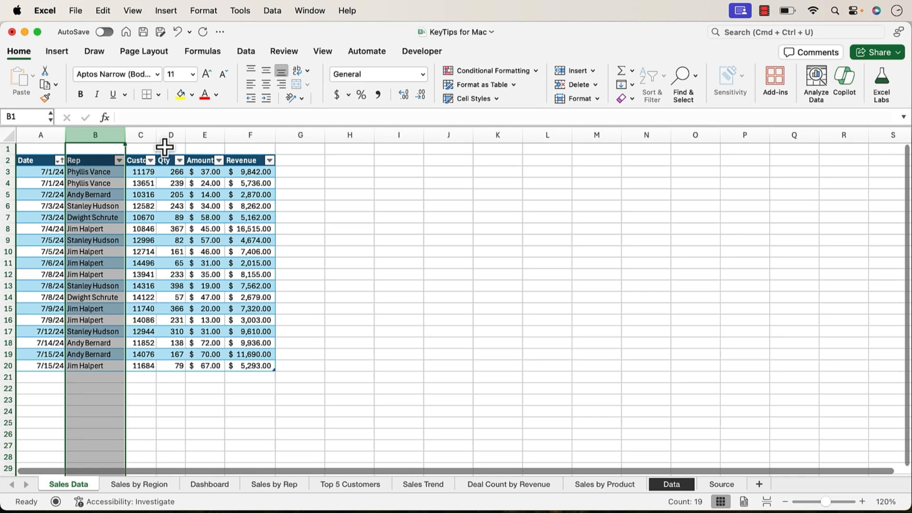
{"action": "mouse_move", "coordinate": [143, 147]}
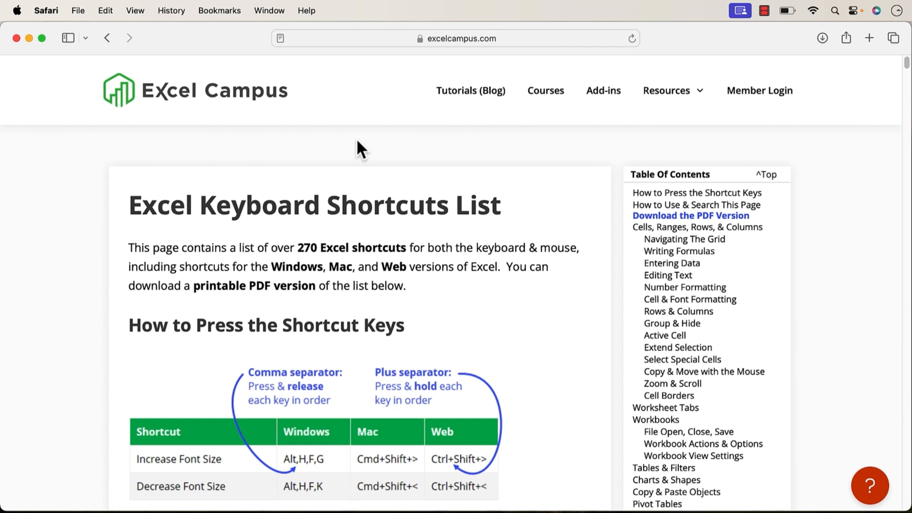
Scroll the Excel Campus shortcuts list down to the Navigating The Grid table
{"action": "scroll", "scroll_direction": "down", "scroll_amount": 3}
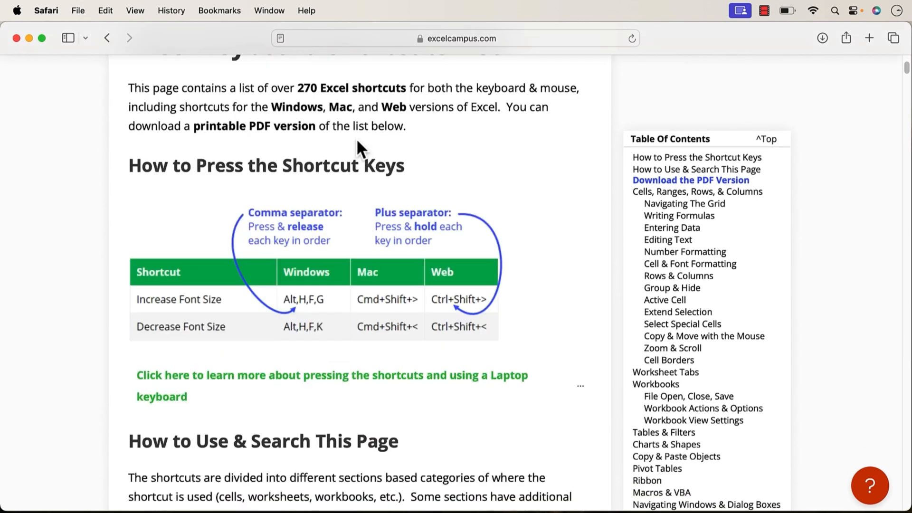
{"action": "scroll", "scroll_direction": "down", "scroll_amount": 3}
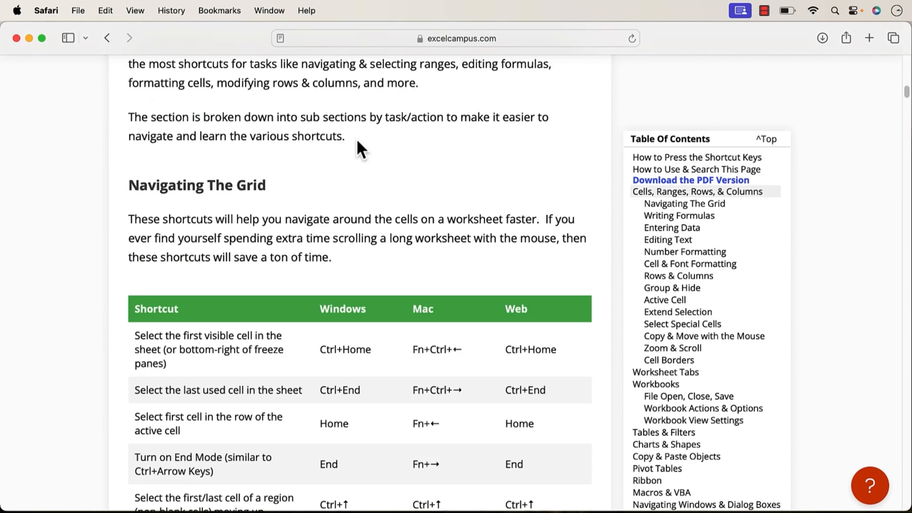
{"action": "scroll", "scroll_direction": "down", "scroll_amount": 3}
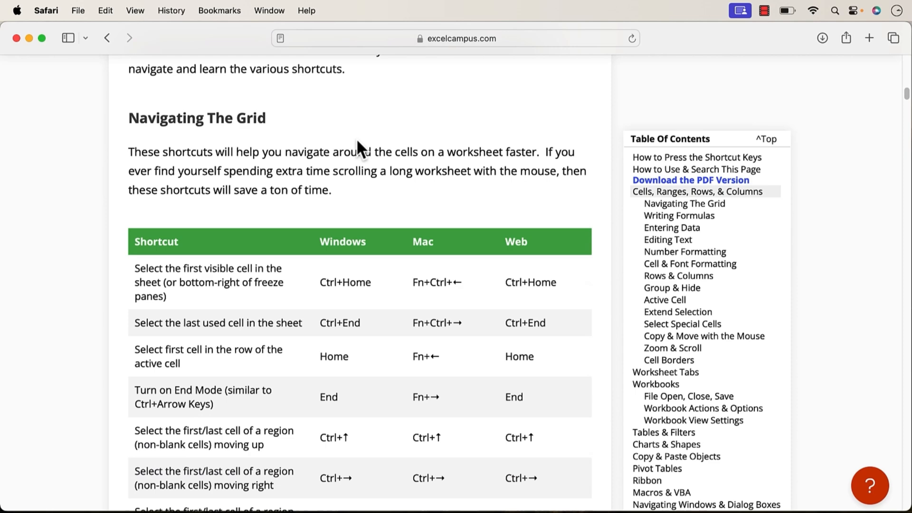
{"action": "scroll", "scroll_direction": "down", "scroll_amount": 3}
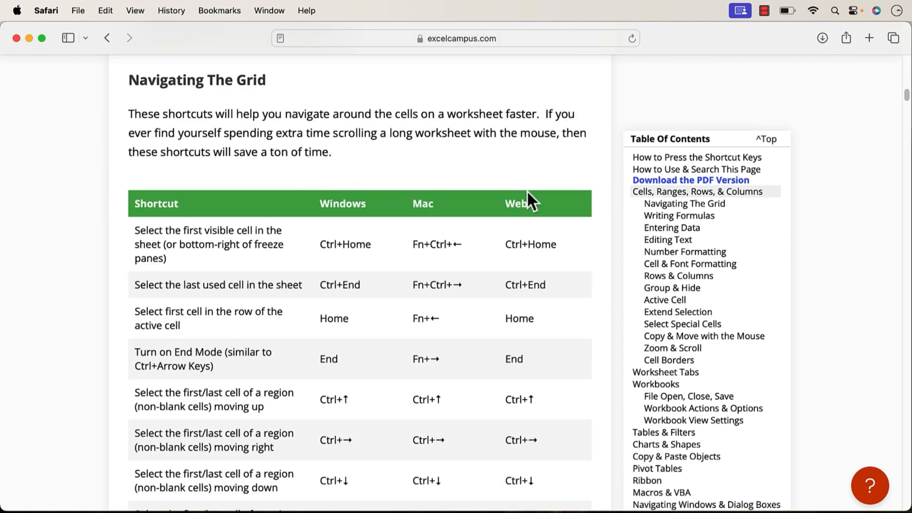
{"action": "mouse_move", "coordinate": [476, 170]}
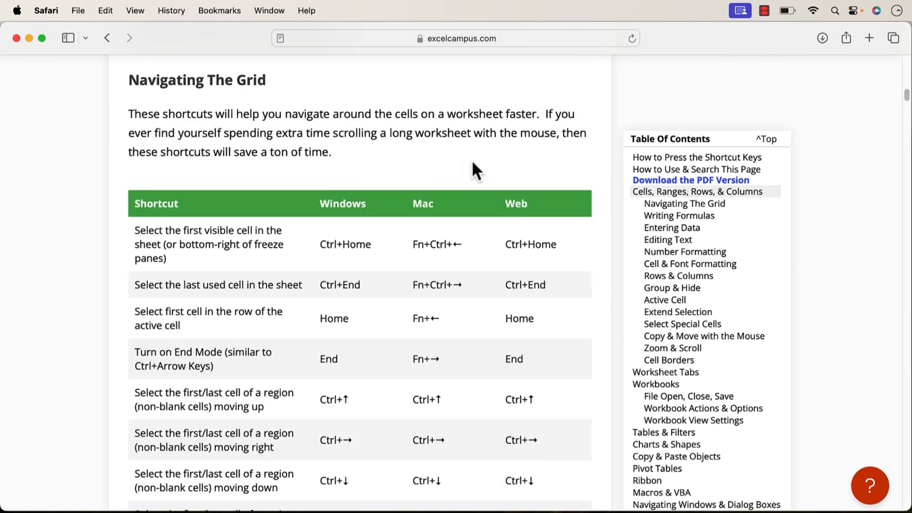
{"action": "mouse_move", "coordinate": [691, 181]}
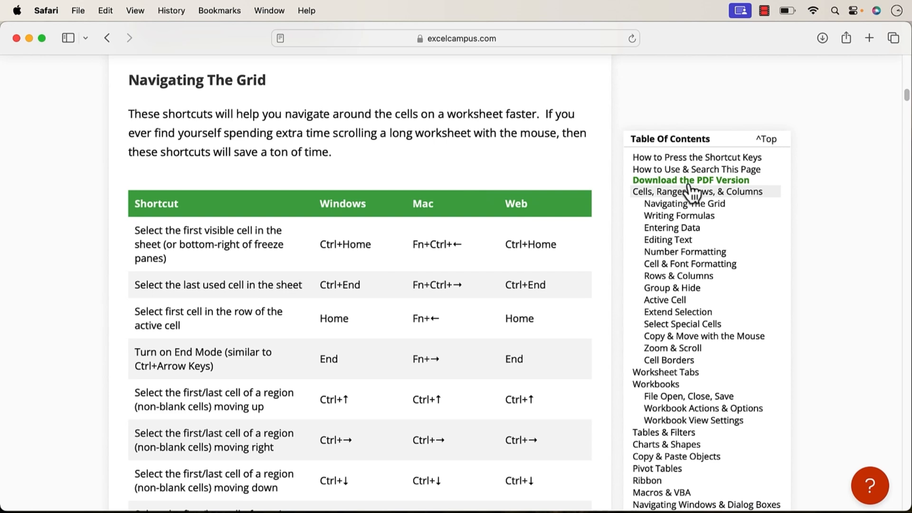
{"action": "mouse_move", "coordinate": [690, 192]}
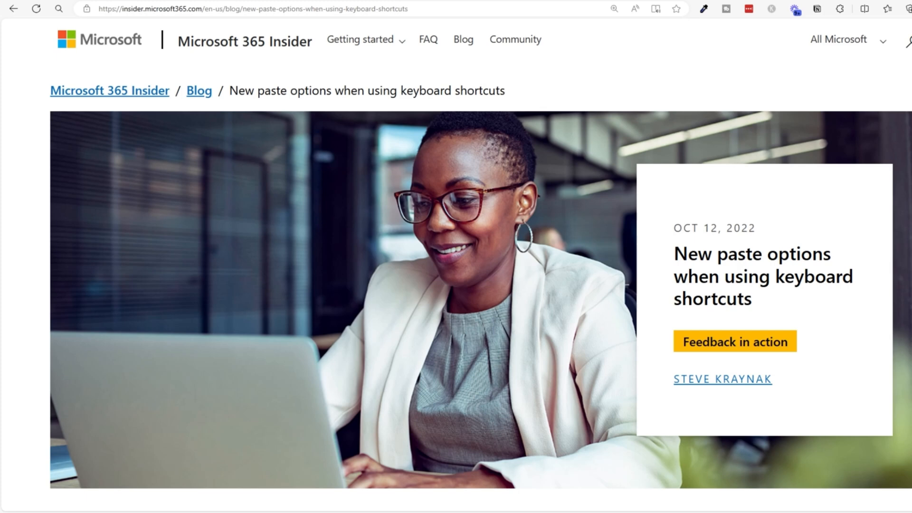
Scroll the Insider paste-options post to its Mac availability note, then return to Excel
{"action": "scroll", "scroll_direction": "down", "scroll_amount": 3}
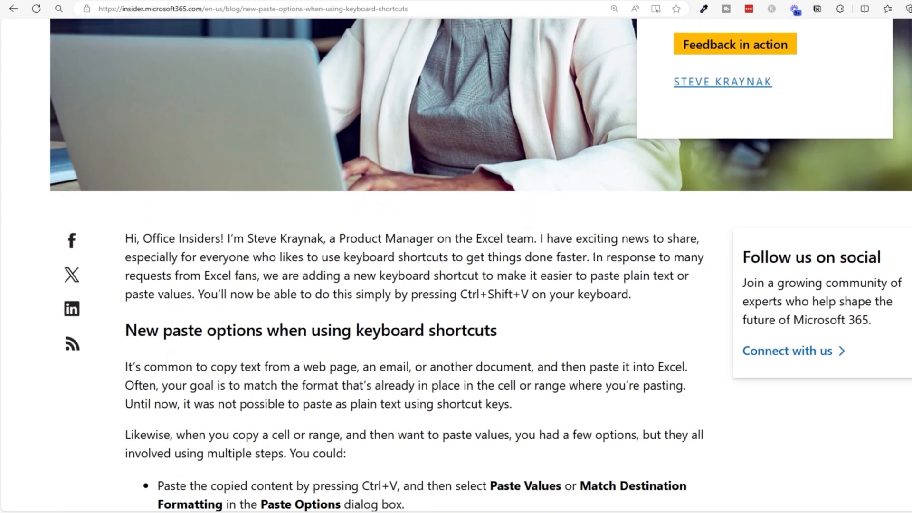
{"action": "scroll", "scroll_direction": "down", "scroll_amount": 3}
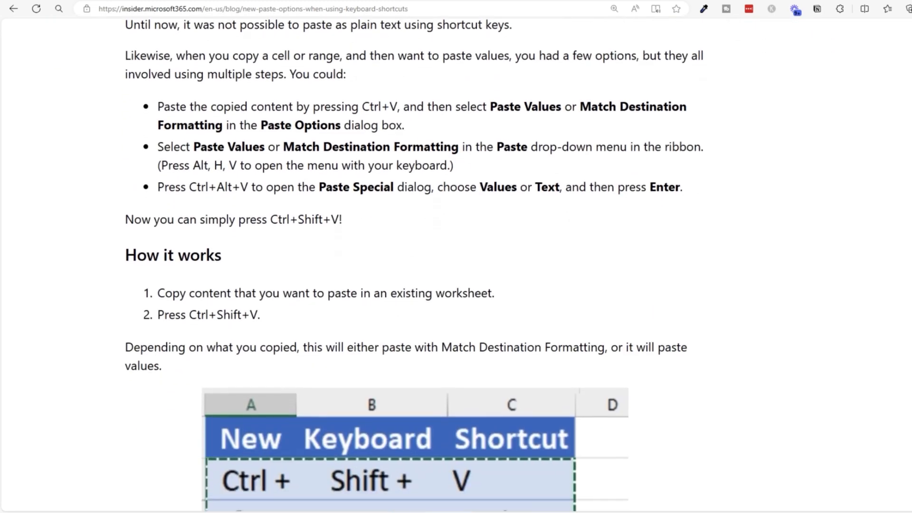
{"action": "scroll", "scroll_direction": "down", "scroll_amount": 3}
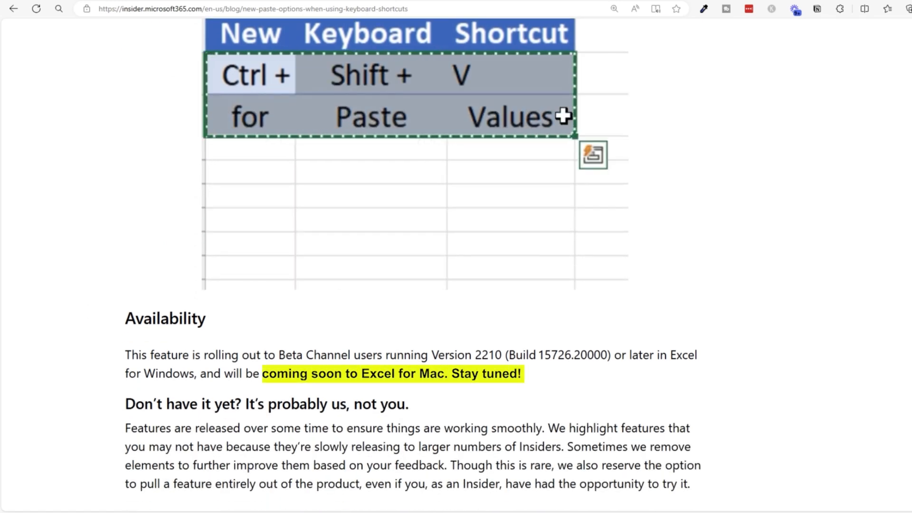
{"action": "left_click", "coordinate": [250, 196]}
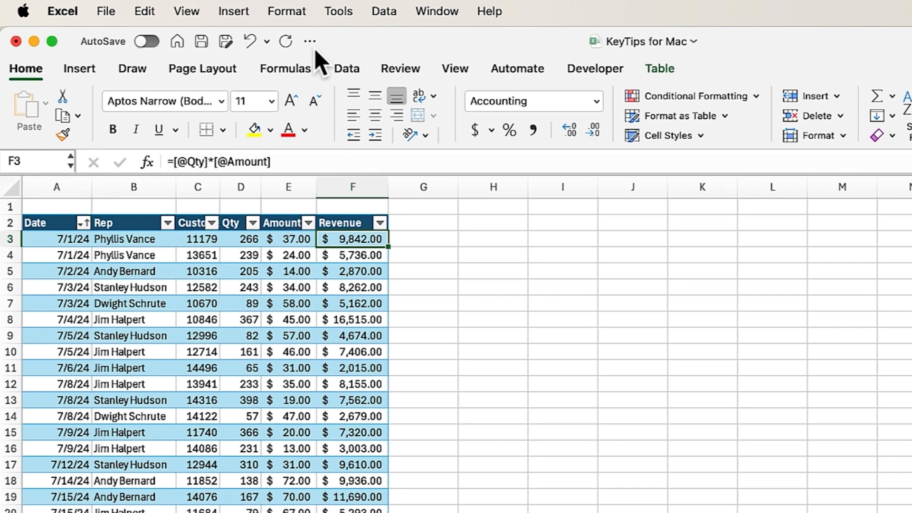
From All Commands, add Paste Values to the Quick Access Toolbar commands
{"action": "left_click", "coordinate": [310, 41]}
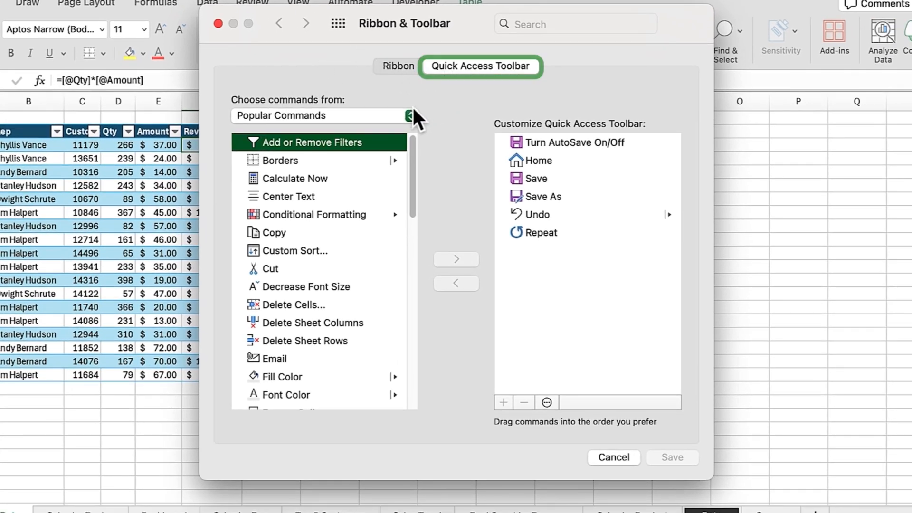
{"action": "left_click", "coordinate": [411, 115]}
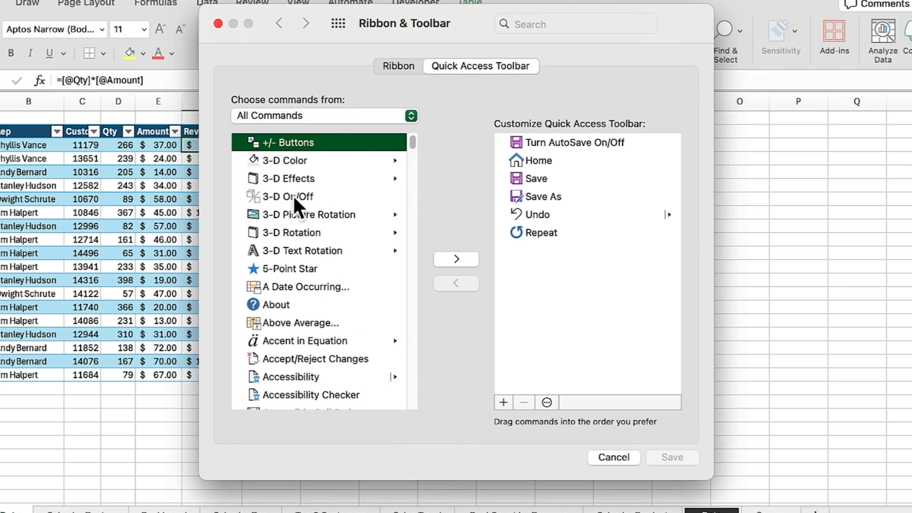
{"action": "mouse_move", "coordinate": [296, 189]}
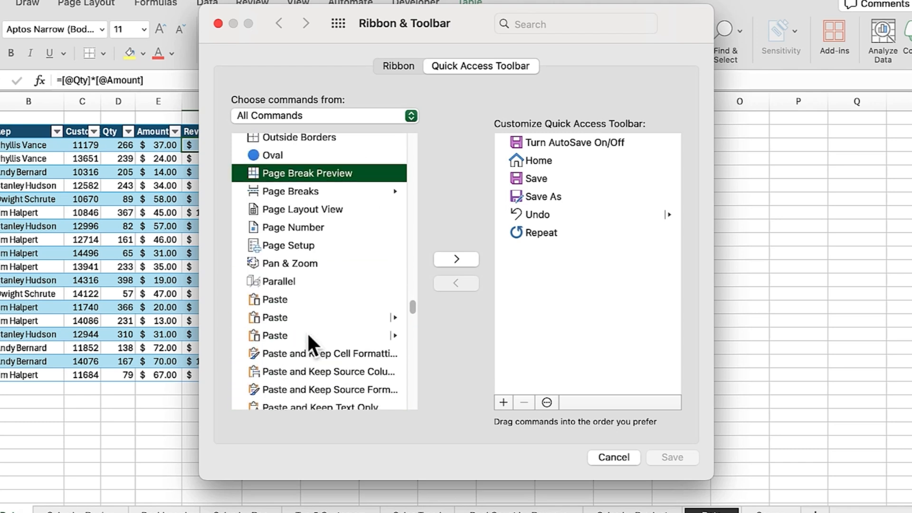
{"action": "scroll", "scroll_direction": "down", "scroll_amount": 3}
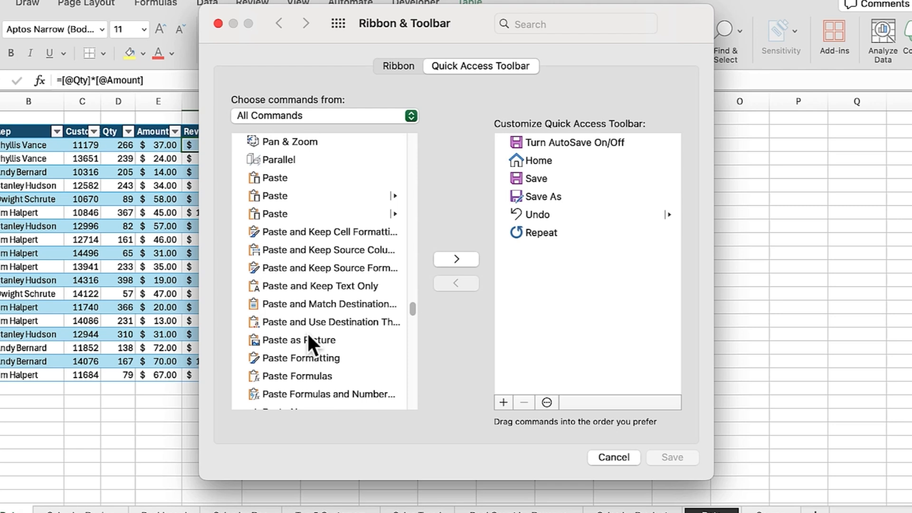
{"action": "left_click", "coordinate": [294, 348]}
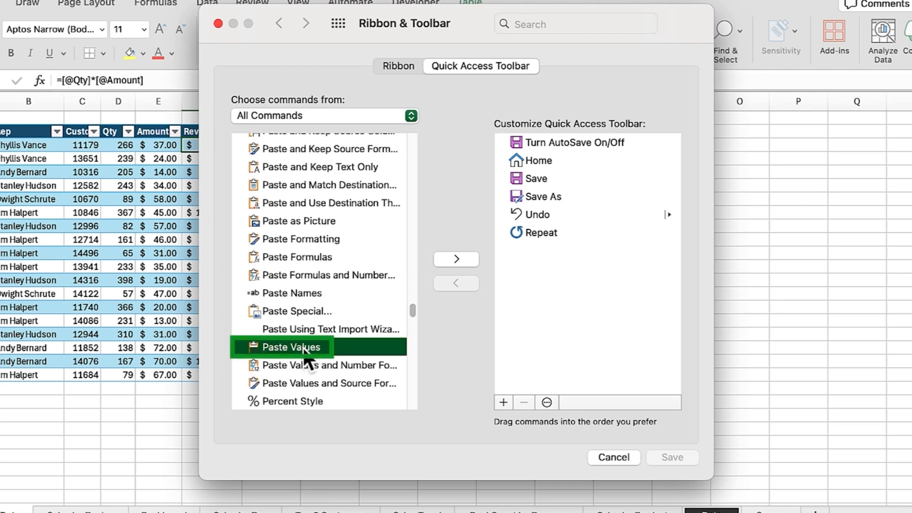
{"action": "left_click", "coordinate": [457, 258]}
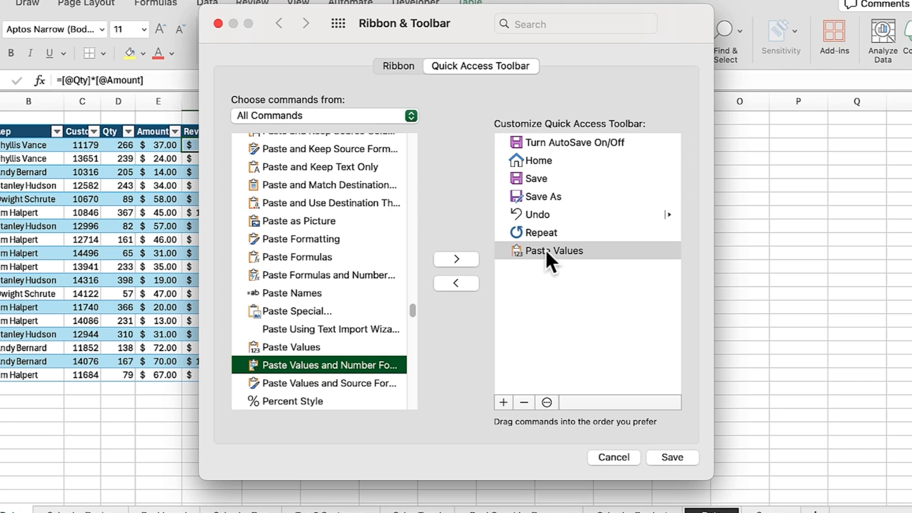
Move Paste Values to the first toolbar position and close Preferences
{"action": "left_click_drag", "start_coordinate": [548, 250], "coordinate": [547, 143]}
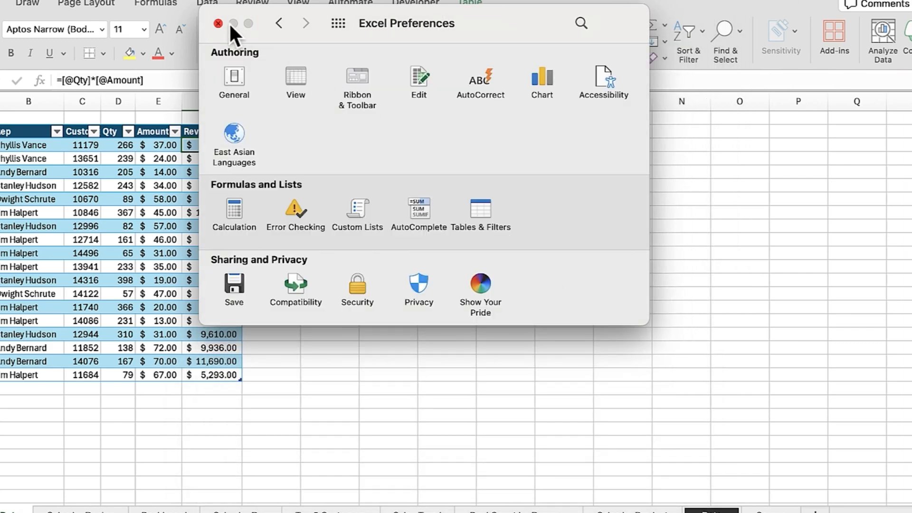
{"action": "left_click", "coordinate": [218, 22]}
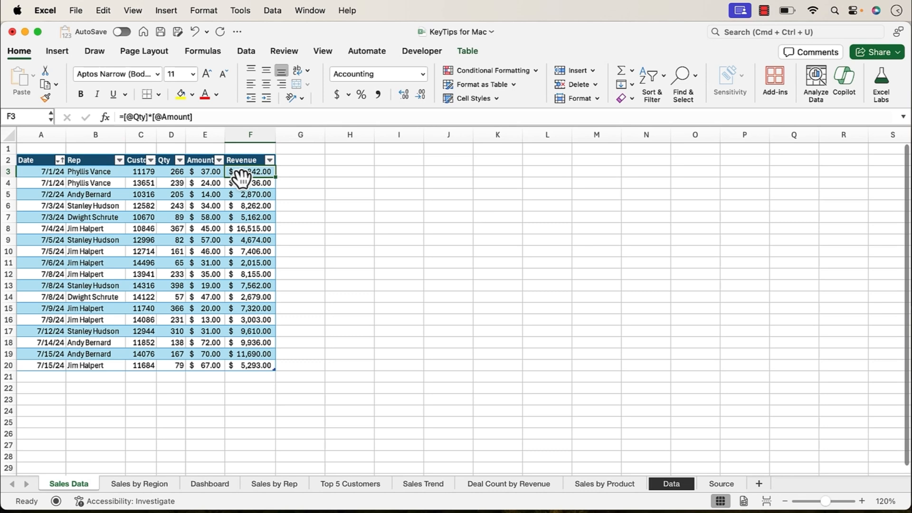
Select the Revenue amounts in F3:F20 and reveal the numbered KeyTips for quick commands
{"action": "left_click_drag", "start_coordinate": [250, 171], "coordinate": [250, 274]}
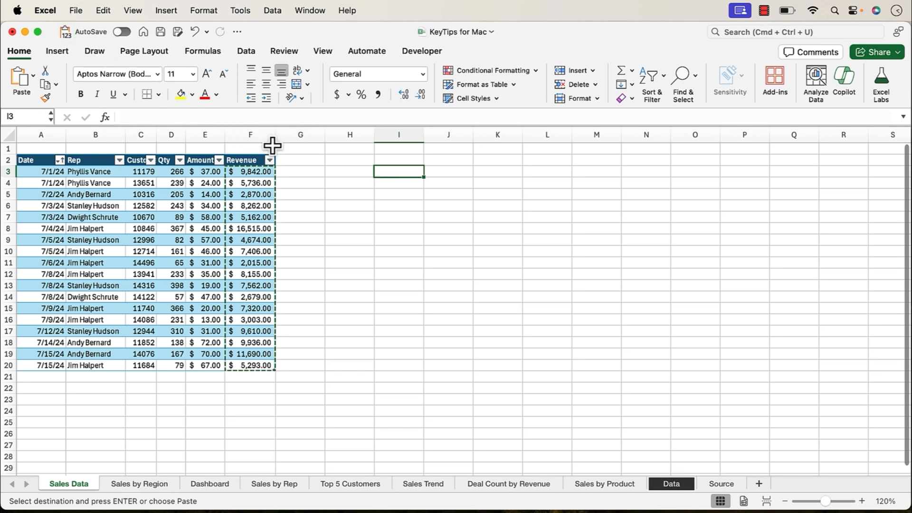
{"action": "key", "text": "alt"}
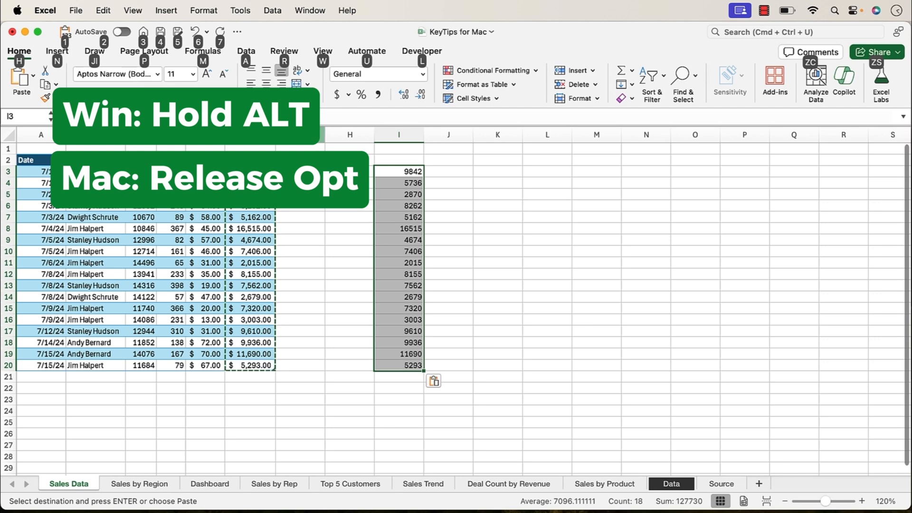
{"action": "mouse_move", "coordinate": [73, 55]}
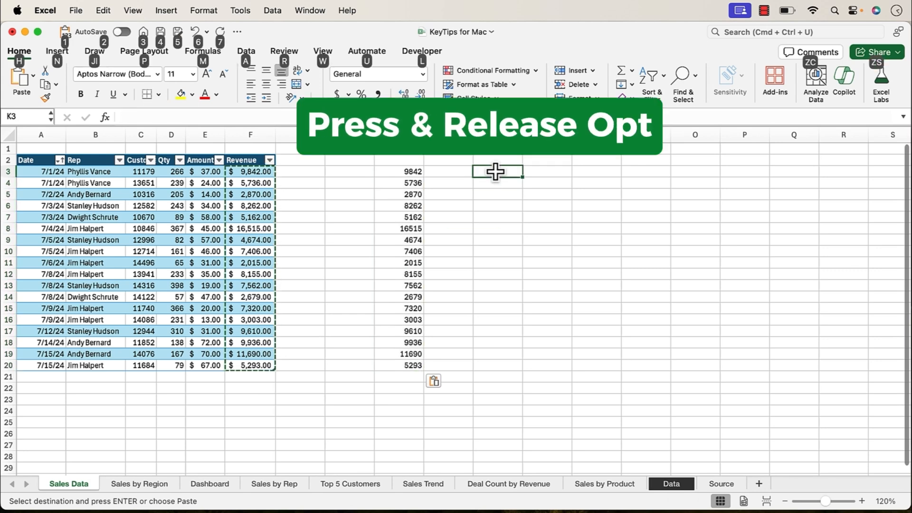
Choose K3 as the destination for a second Paste Values of the Revenue figures
{"action": "left_click", "coordinate": [497, 172]}
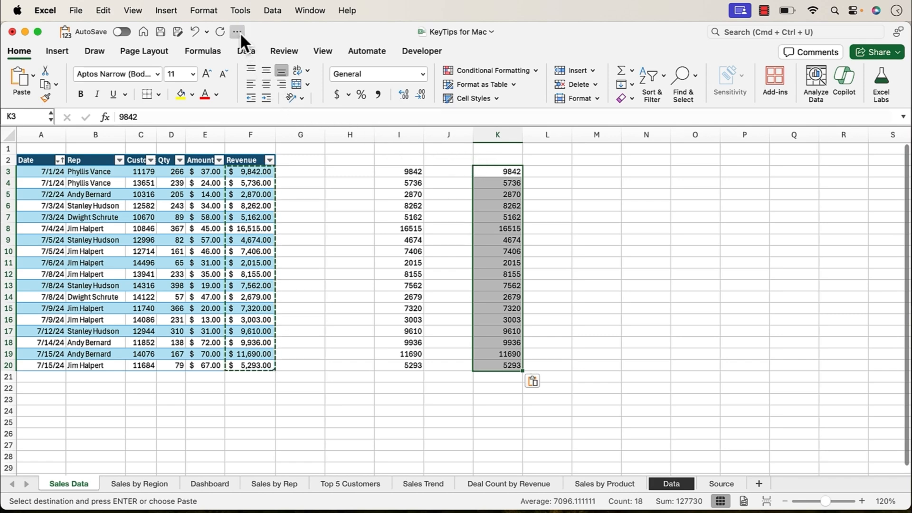
{"action": "left_click", "coordinate": [237, 31]}
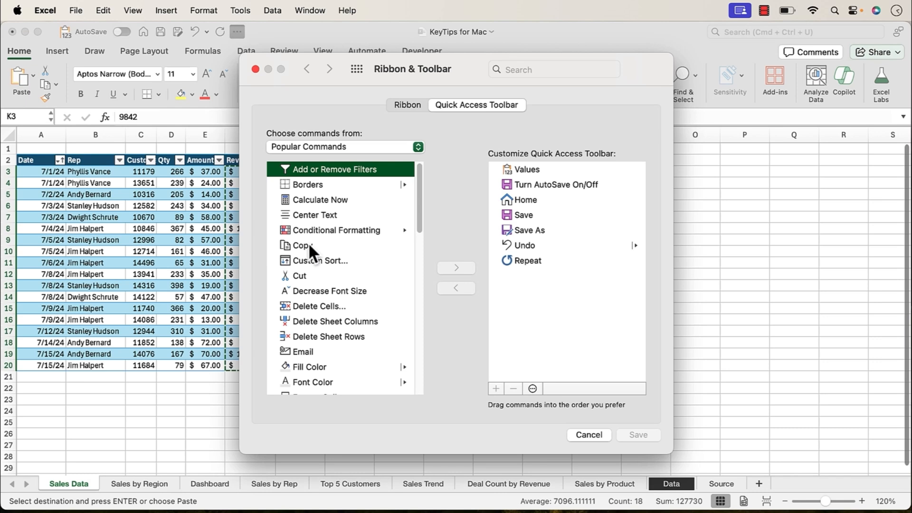
{"action": "left_click", "coordinate": [526, 169]}
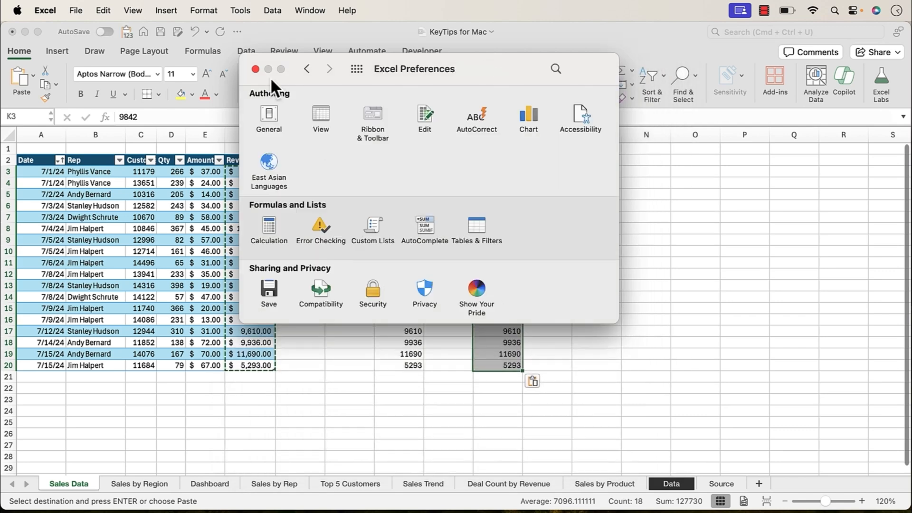
{"action": "left_click", "coordinate": [254, 69]}
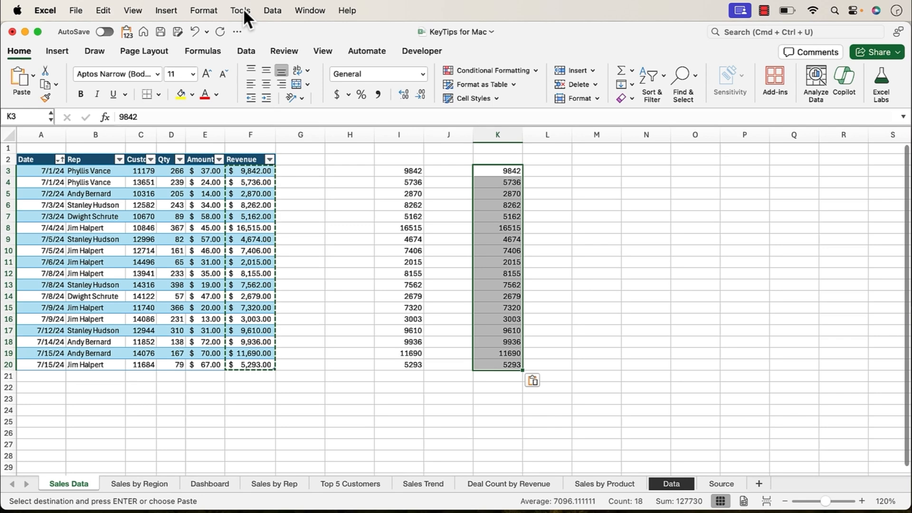
{"action": "left_click", "coordinate": [240, 11]}
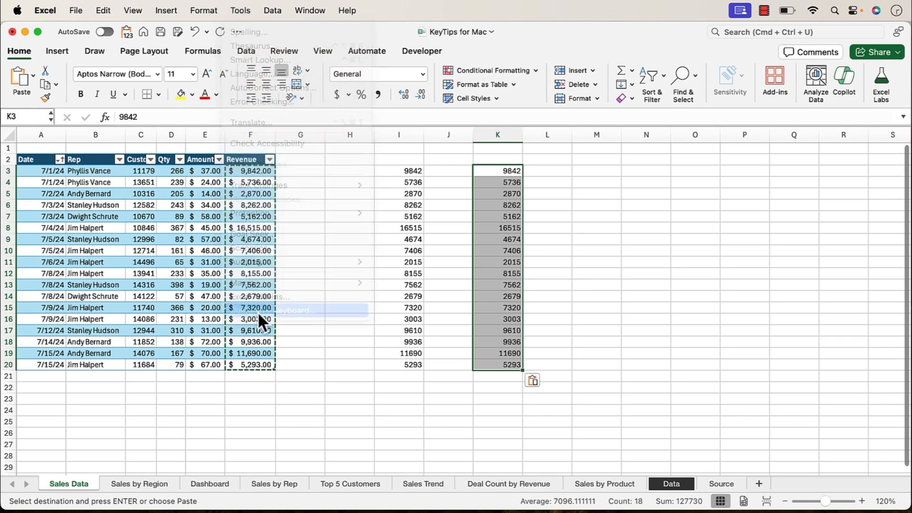
{"action": "left_click", "coordinate": [263, 310]}
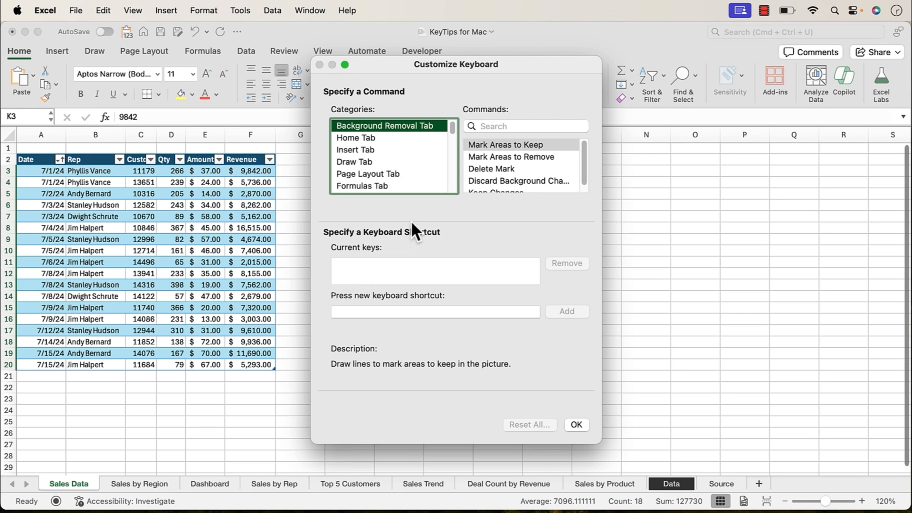
{"action": "mouse_move", "coordinate": [423, 257]}
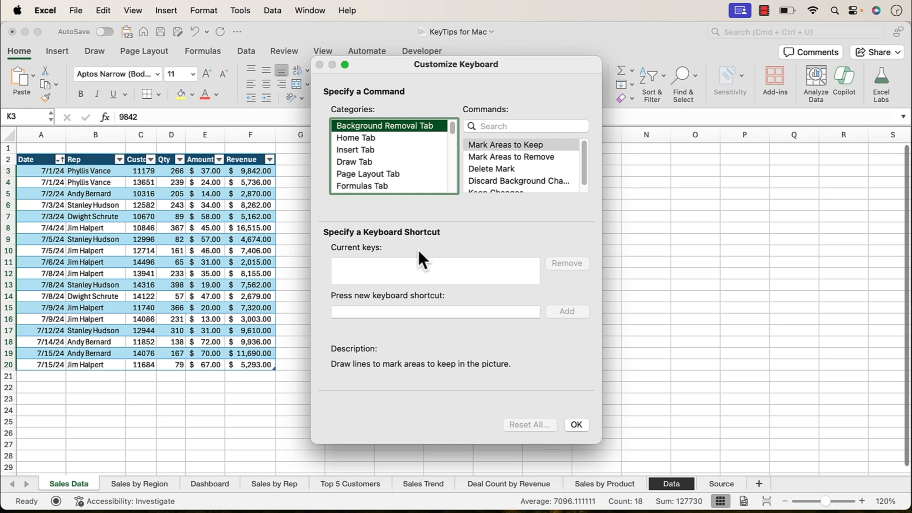
{"action": "mouse_move", "coordinate": [452, 263]}
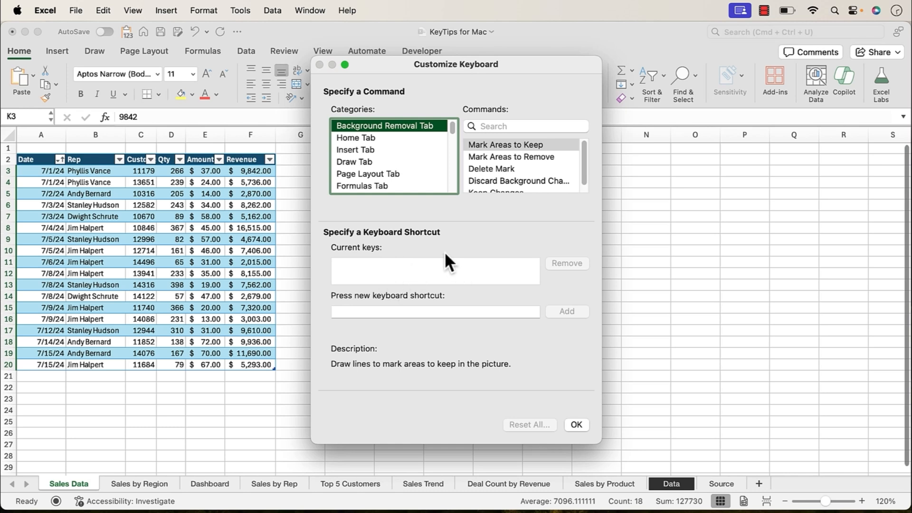
{"action": "mouse_move", "coordinate": [441, 262]}
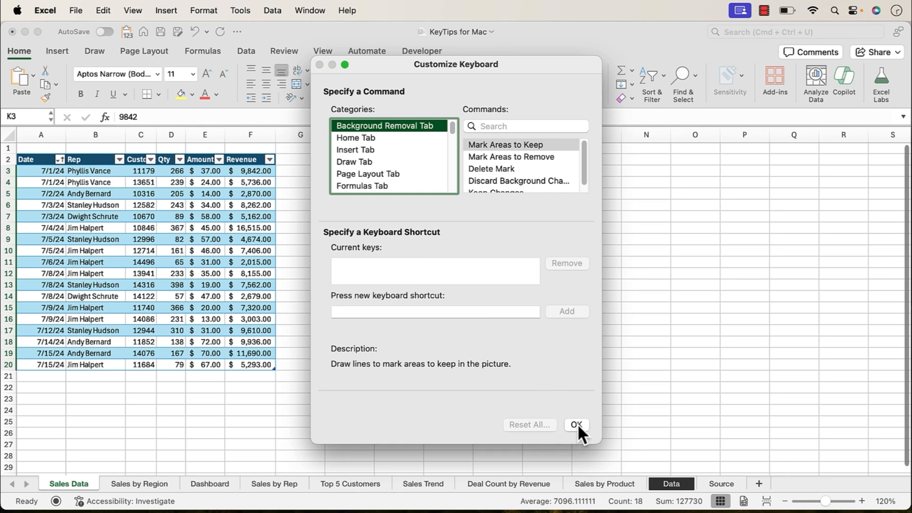
{"action": "left_click", "coordinate": [576, 424]}
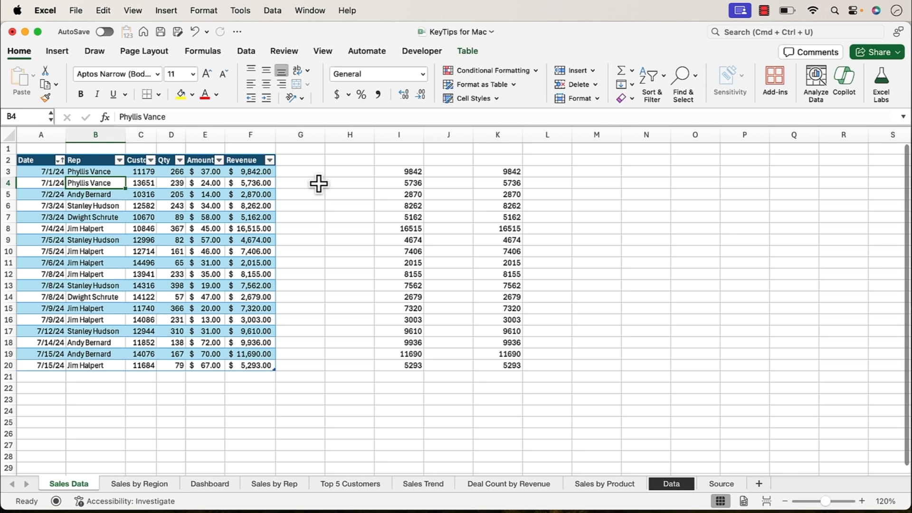
{"action": "left_click", "coordinate": [247, 52]}
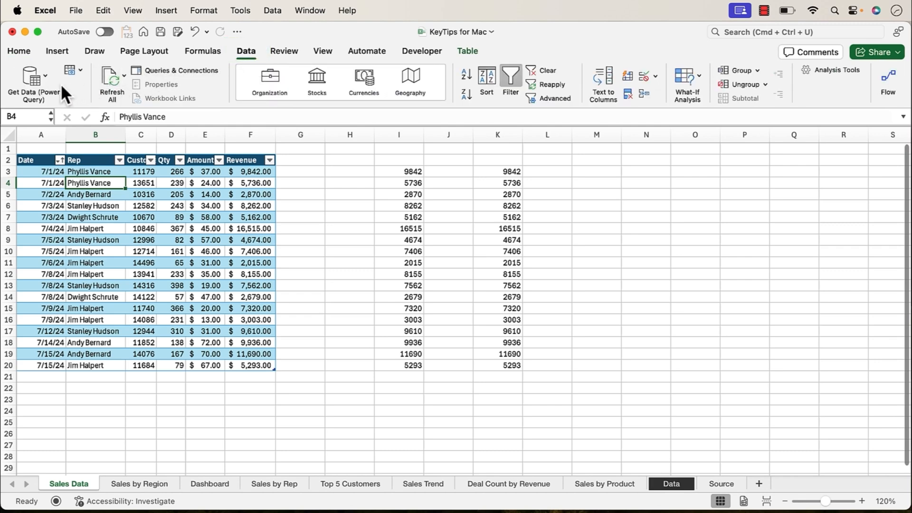
After the Data tab's Get Data option, show Developer commands and launch the Visual Basic editor
{"action": "left_click", "coordinate": [33, 74]}
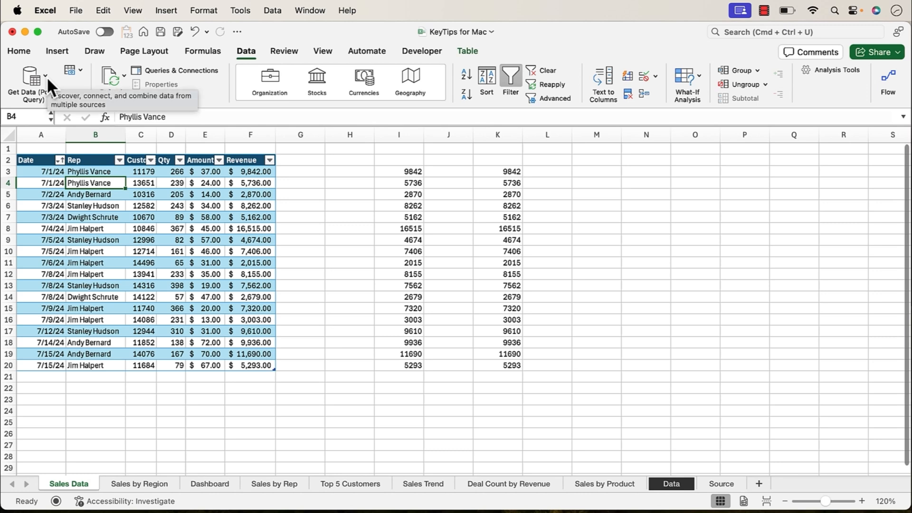
{"action": "mouse_move", "coordinate": [305, 65]}
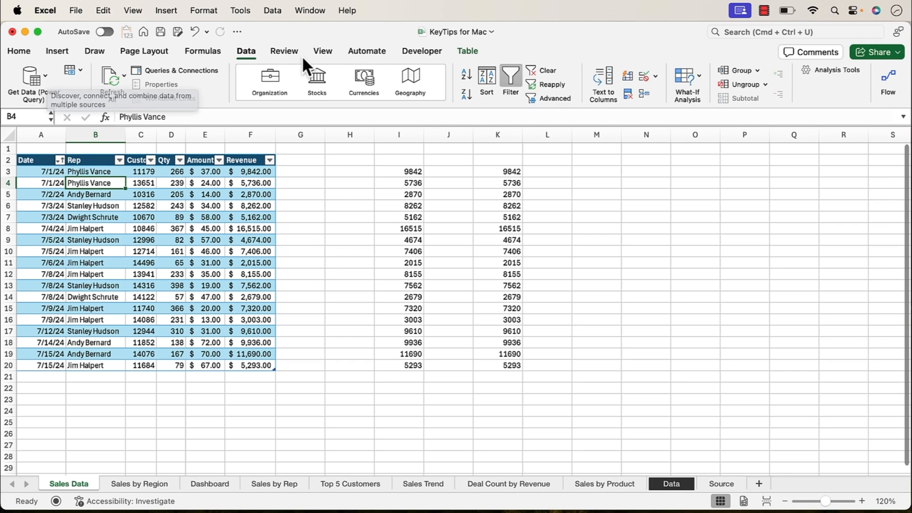
{"action": "left_click", "coordinate": [422, 51]}
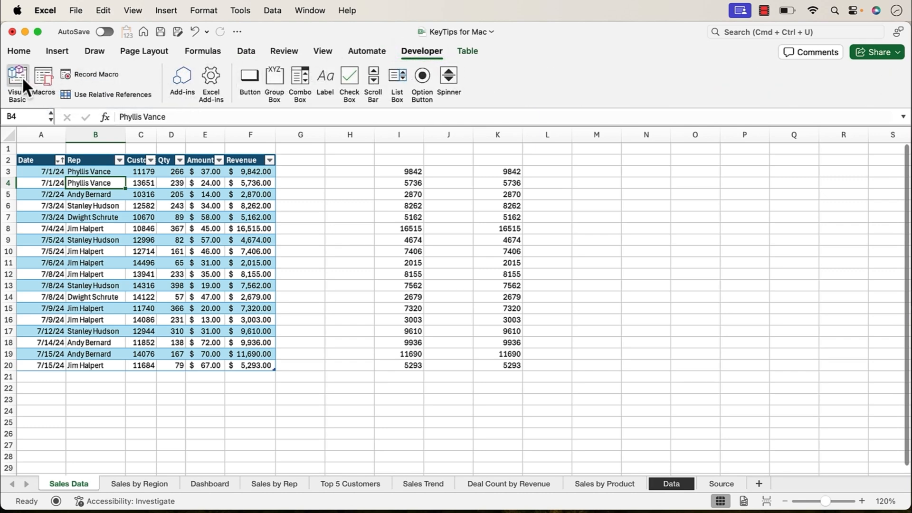
{"action": "left_click", "coordinate": [16, 81]}
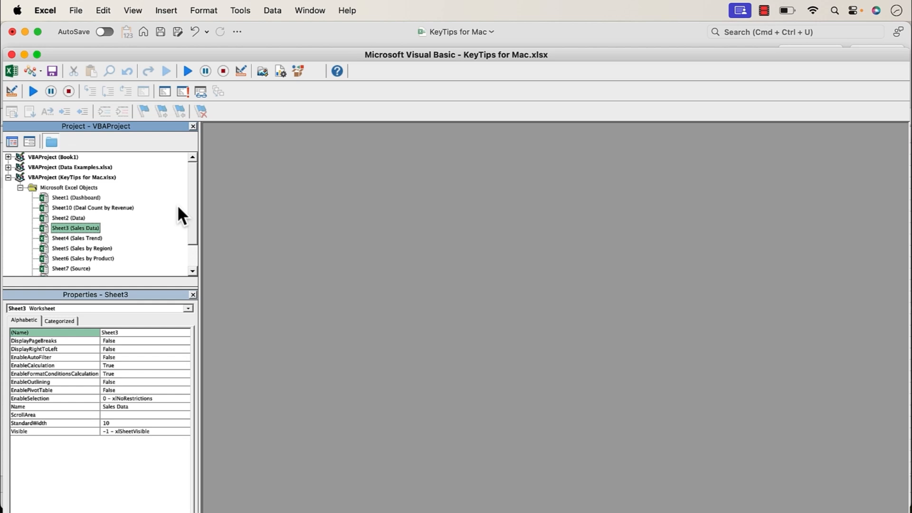
{"action": "mouse_move", "coordinate": [52, 109]}
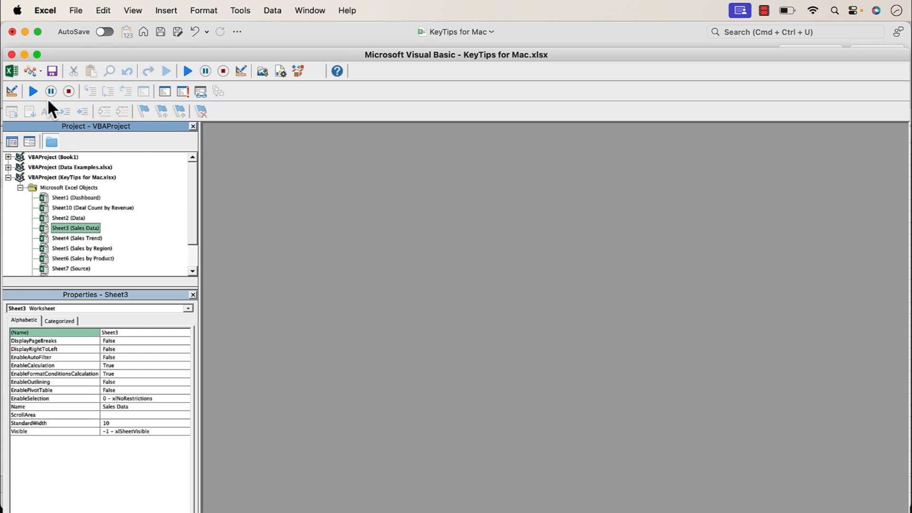